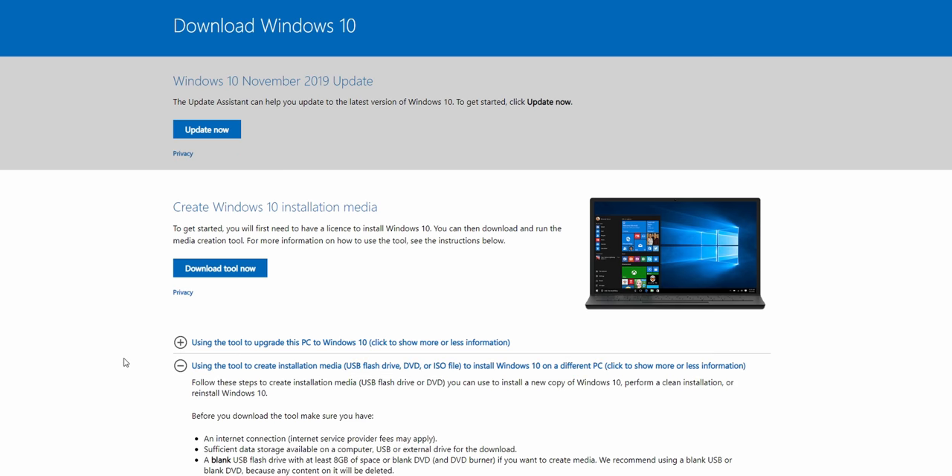
Open the ROG STRIX B450-I GAMING product page and browse its BIOS & Firmware versions
scroll(down, 3)
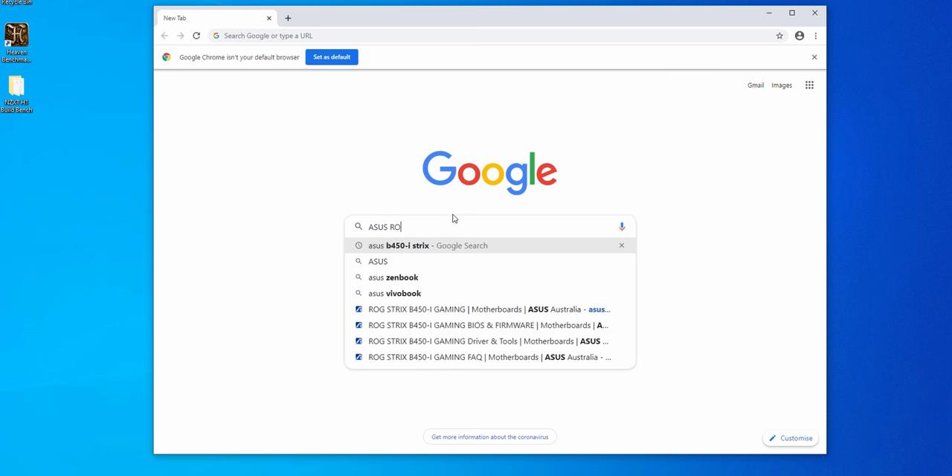
click(465, 309)
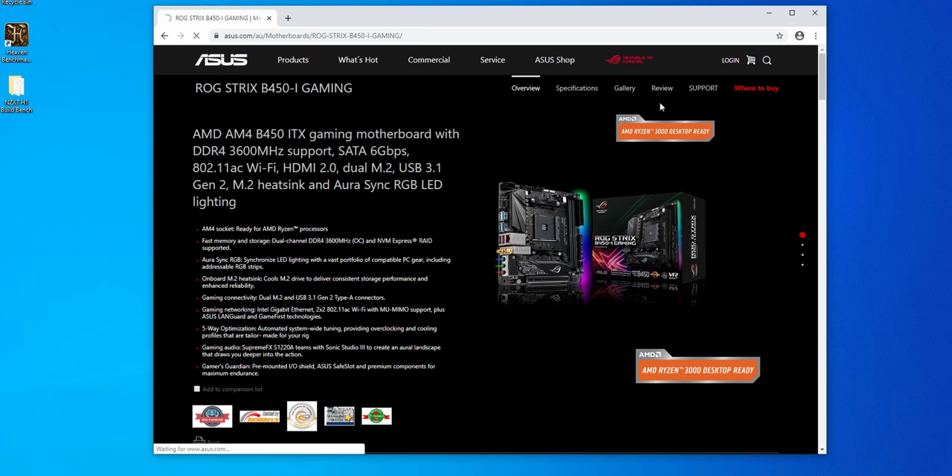
click(703, 87)
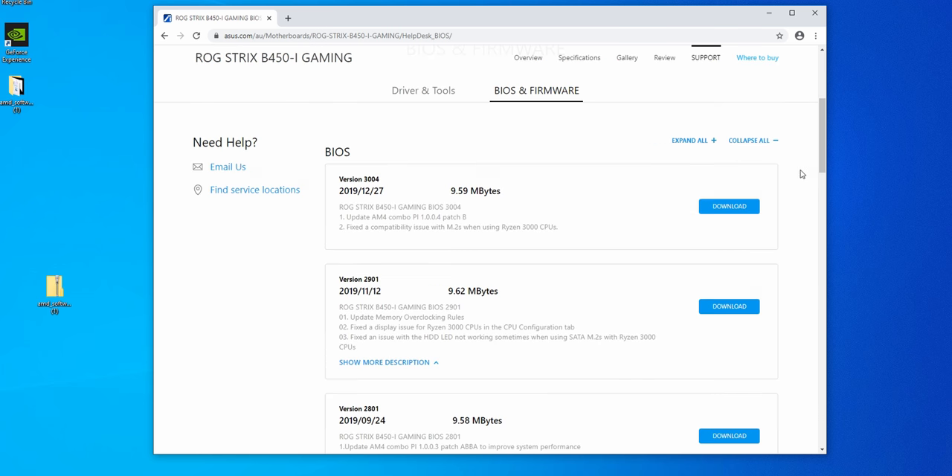
scroll(down, 3)
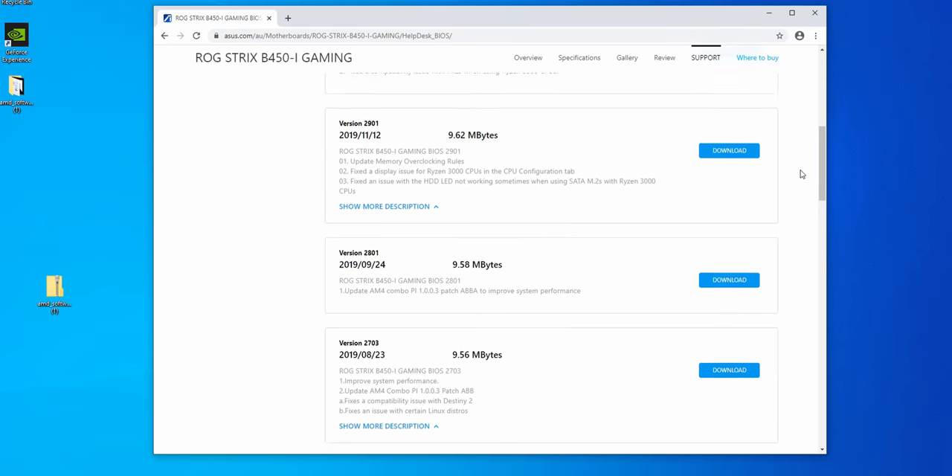
scroll(down, 3)
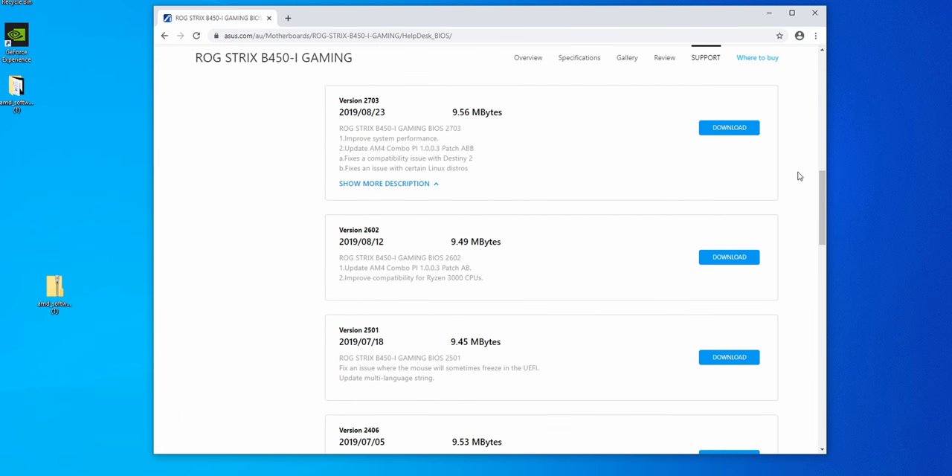
mouse_move(459, 256)
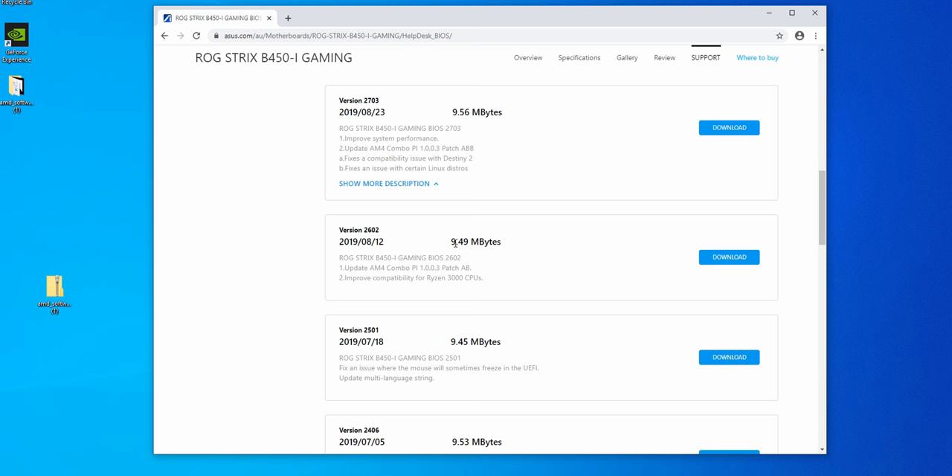
click(728, 306)
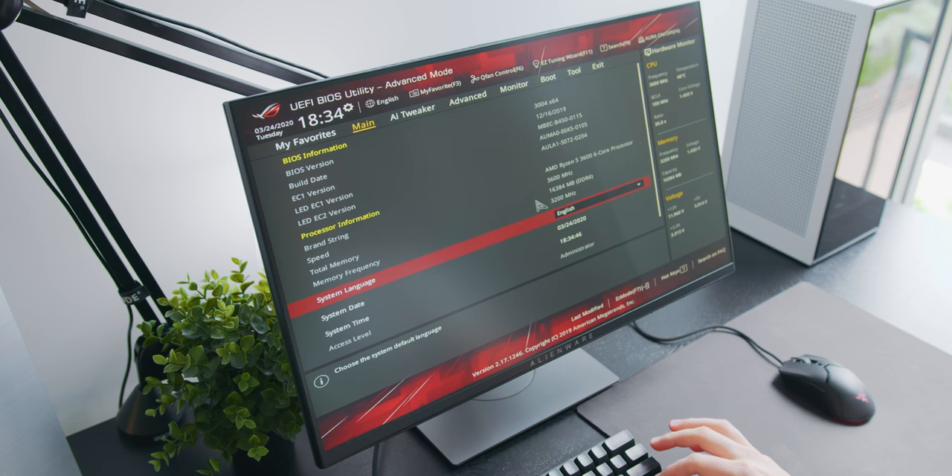
Switch to the Ai Tweaker tab in Advanced Mode
click(407, 113)
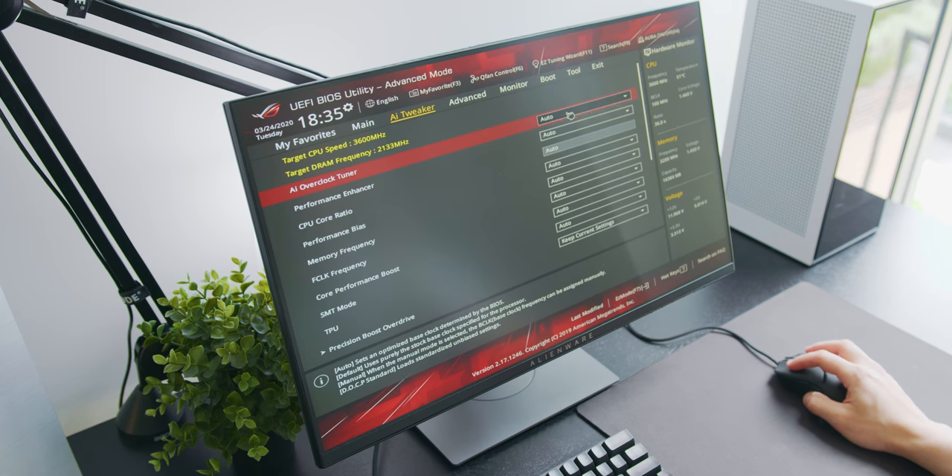
Set Ai Overclock Tuner to D.O.C.P. Standard
click(588, 119)
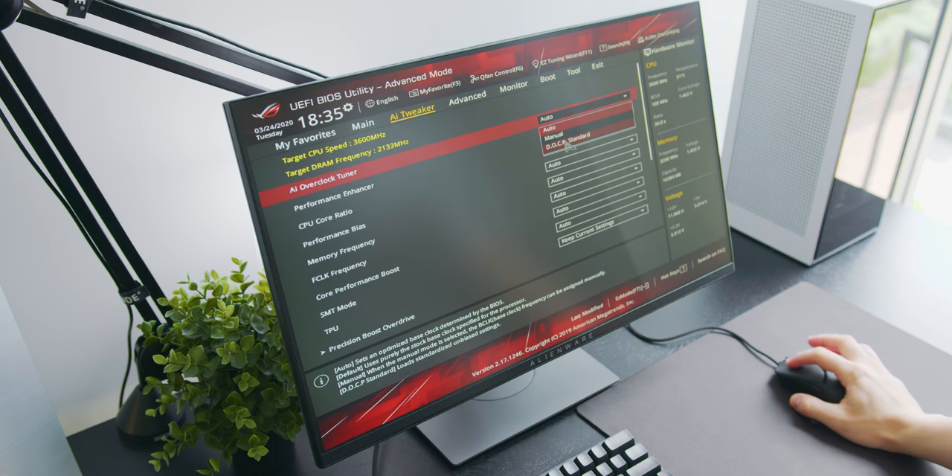
click(563, 142)
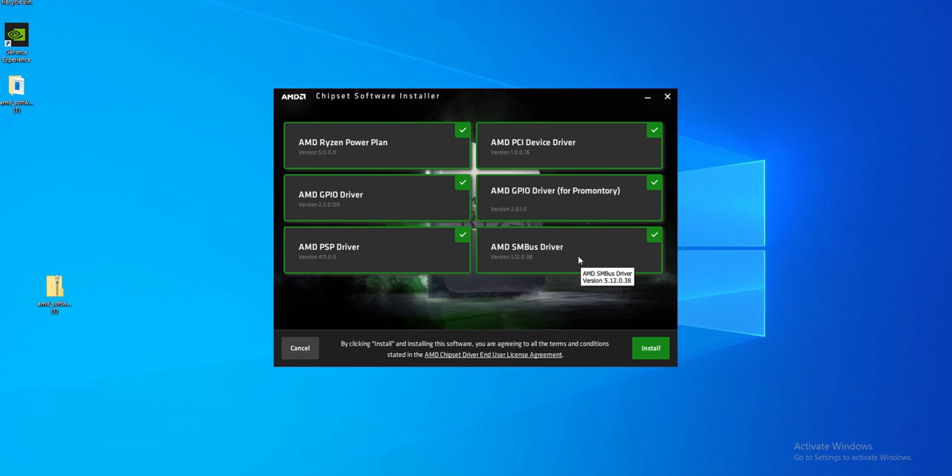
mouse_move(697, 261)
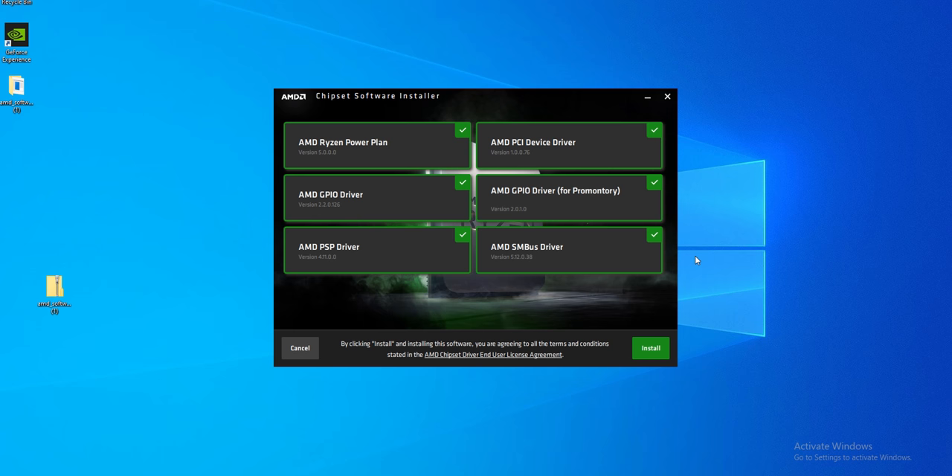
Install all six checked AMD chipset drivers with the installer's Install button
click(650, 347)
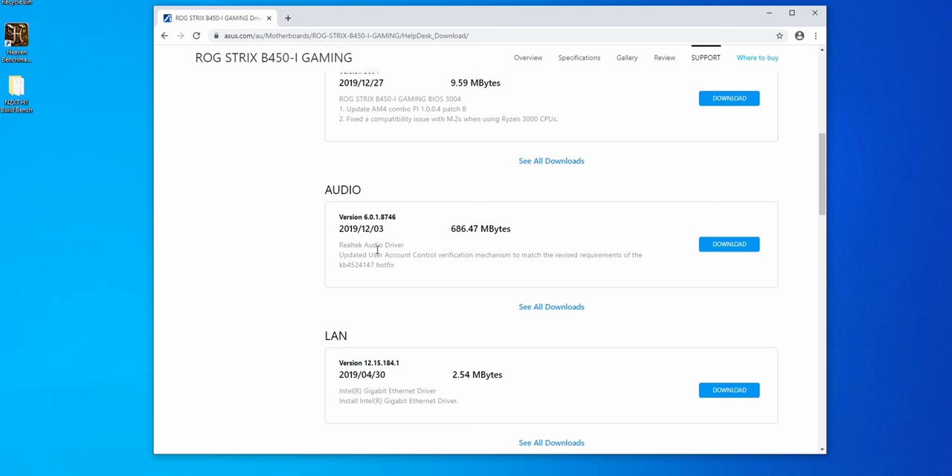
scroll(down, 3)
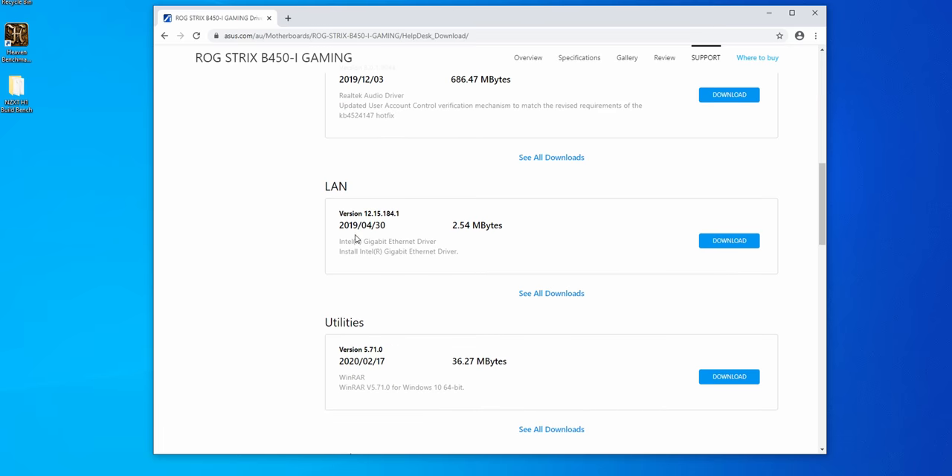